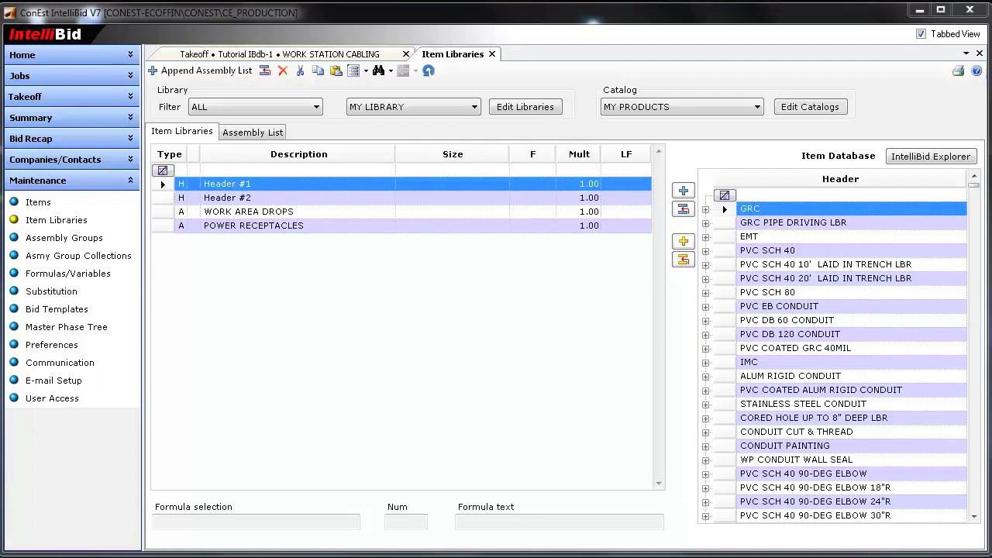
pyautogui.moveTo(335, 230)
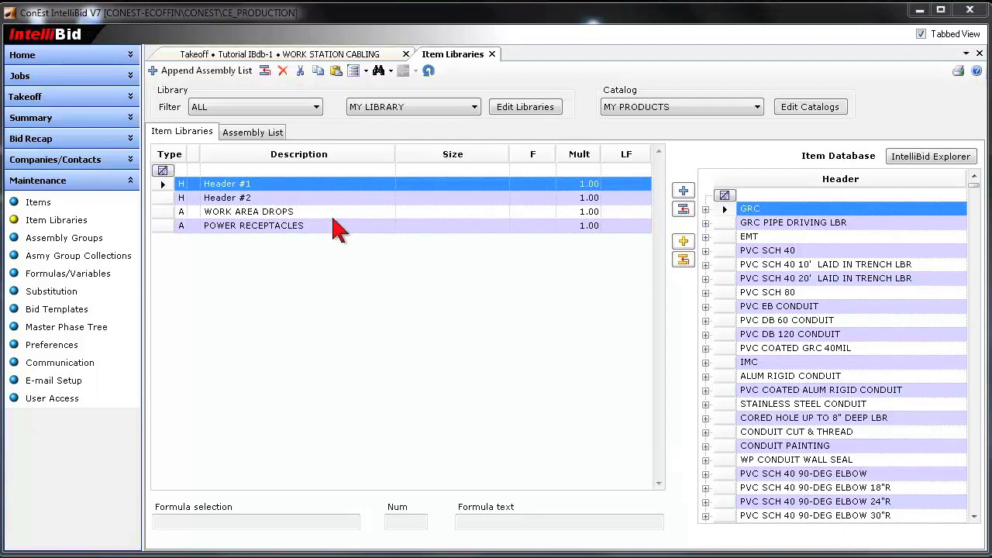
pyautogui.moveTo(527, 147)
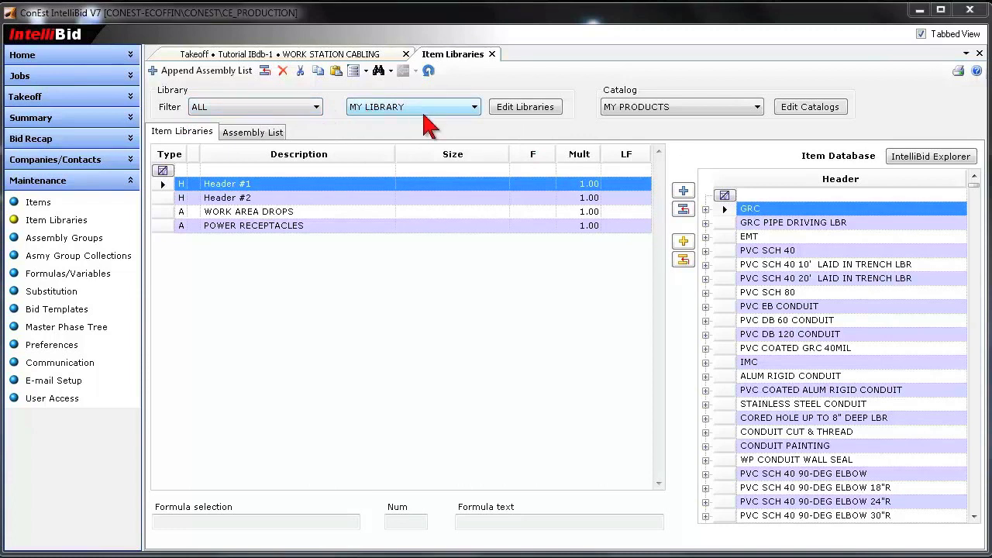
pyautogui.moveTo(292, 293)
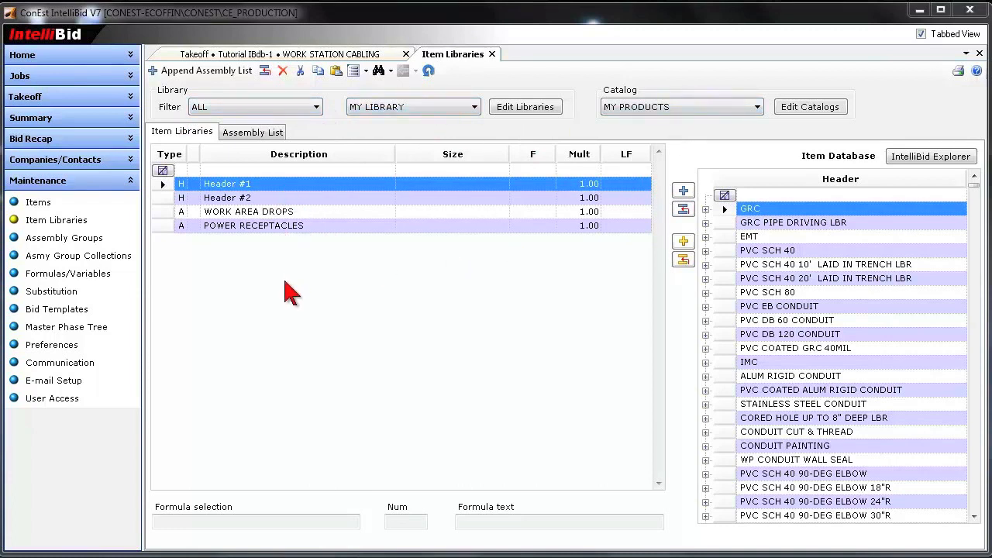
pyautogui.moveTo(174, 143)
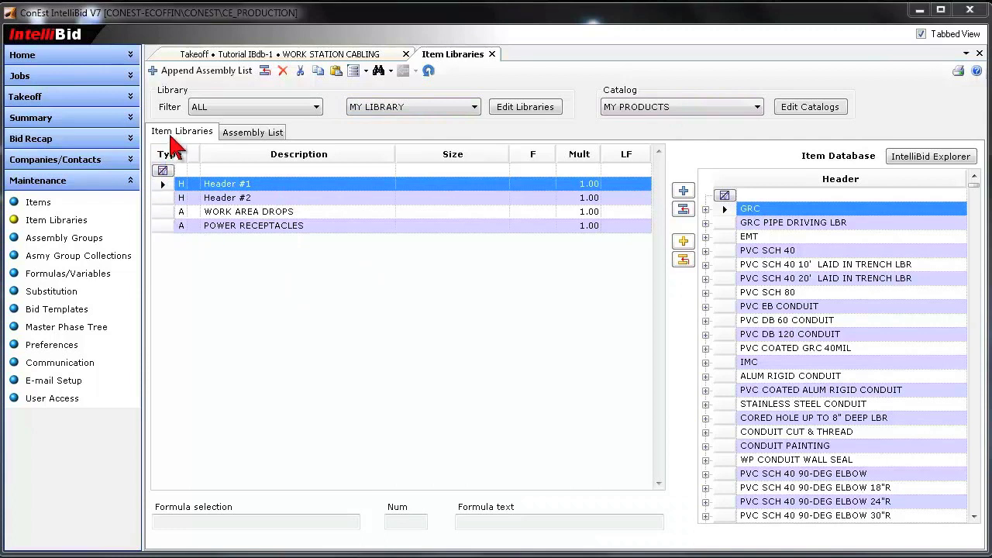
pyautogui.moveTo(210, 72)
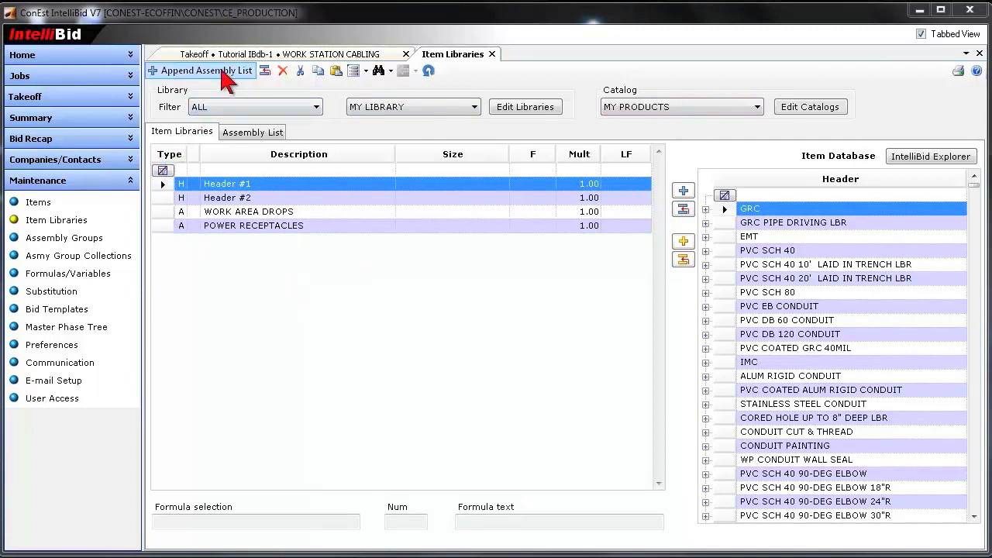
pyautogui.moveTo(465, 132)
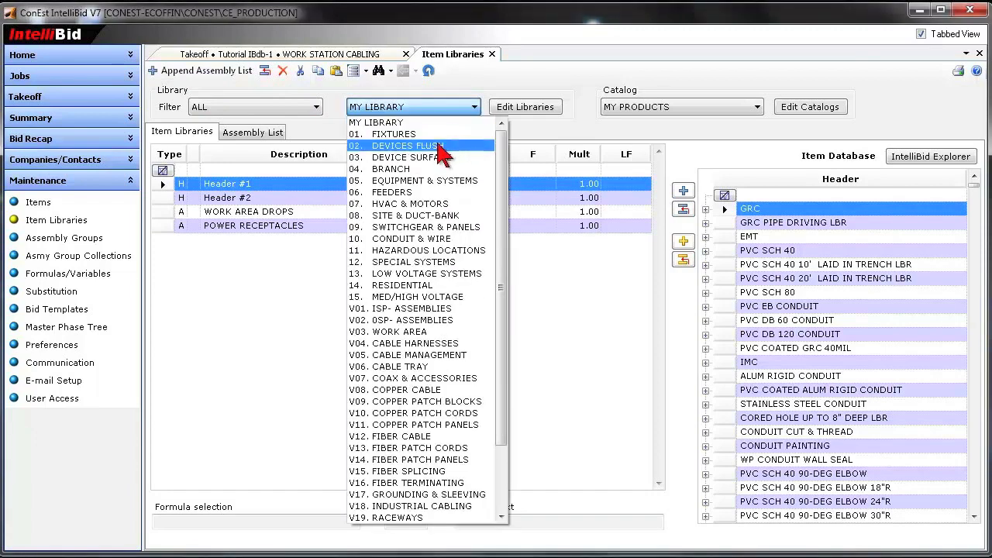
# Select the 02. DEVICES FLUSH library, which lands on its RECEPTACLE catalog
pyautogui.click(409, 145)
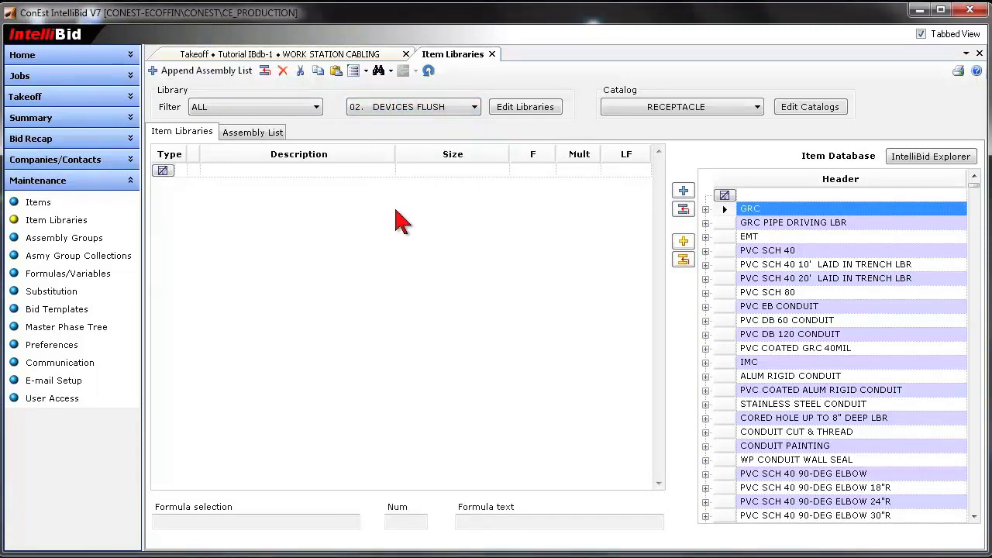
pyautogui.moveTo(713, 147)
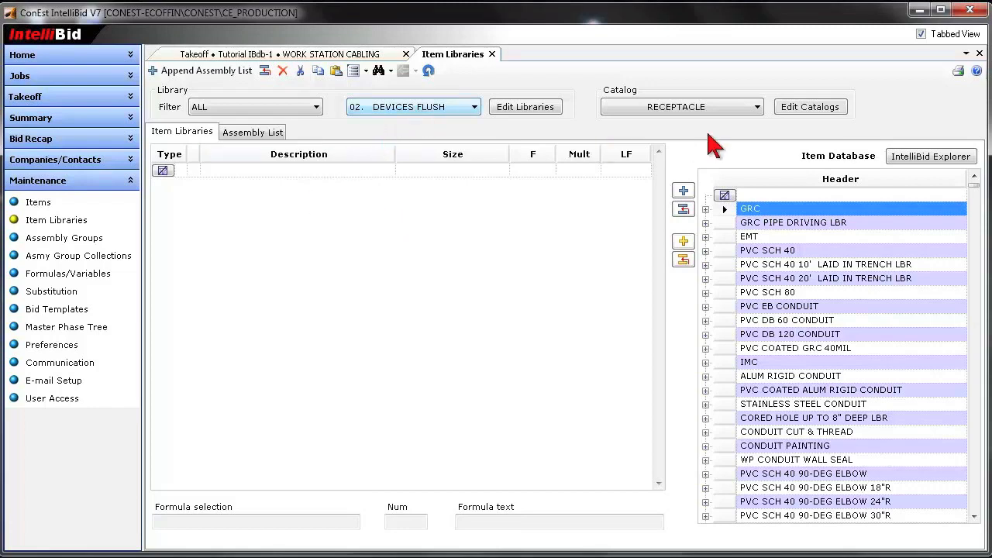
# Bring up the Catalog Maintenance window for the 02. DEVICES FLUSH library
pyautogui.click(809, 106)
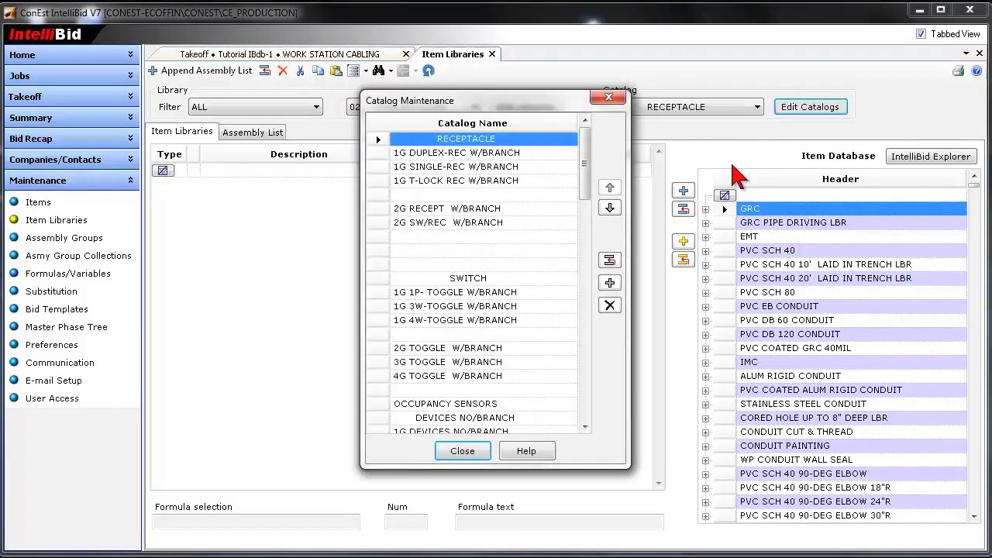
pyautogui.moveTo(623, 304)
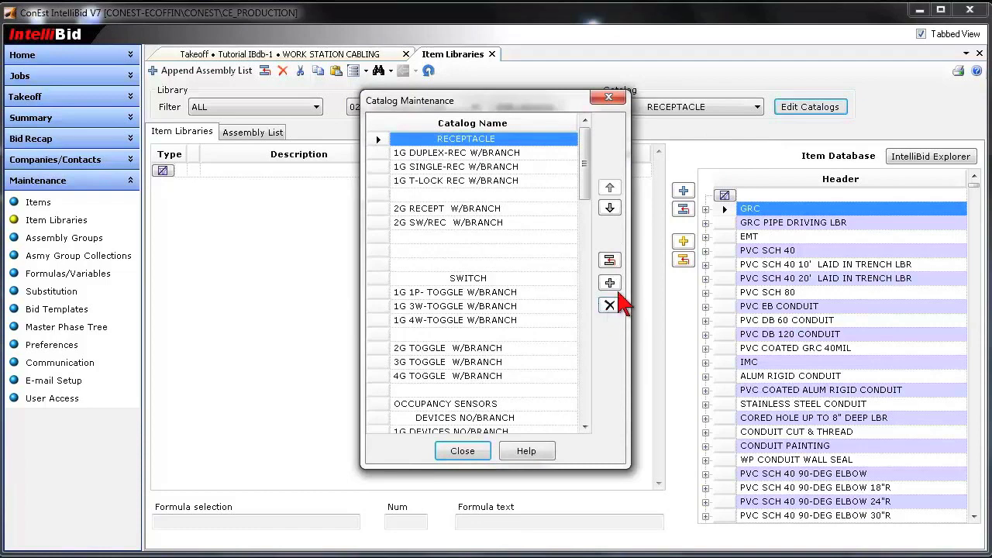
pyautogui.moveTo(611, 282)
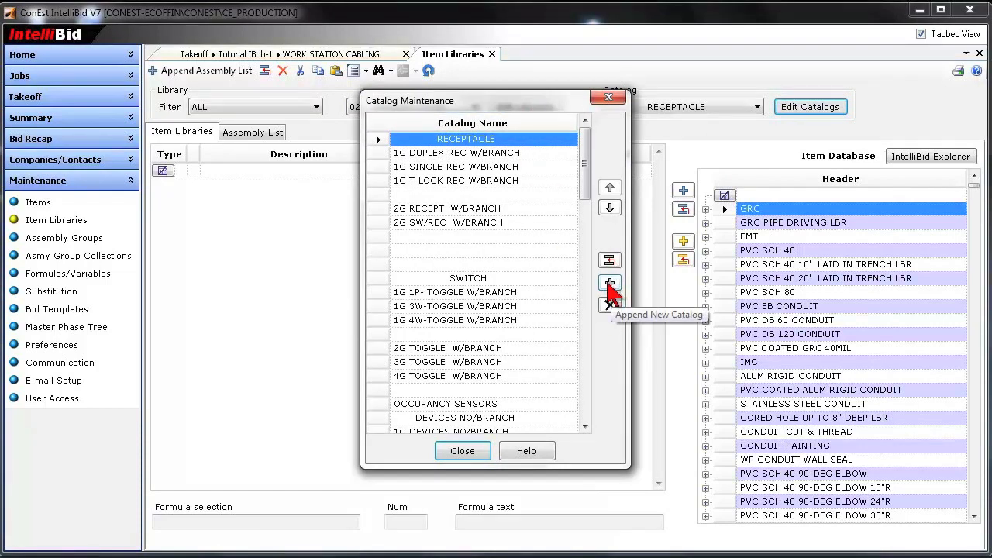
# Append a new catalog named MY CUSTOM DEVICES to the catalog list
pyautogui.click(611, 283)
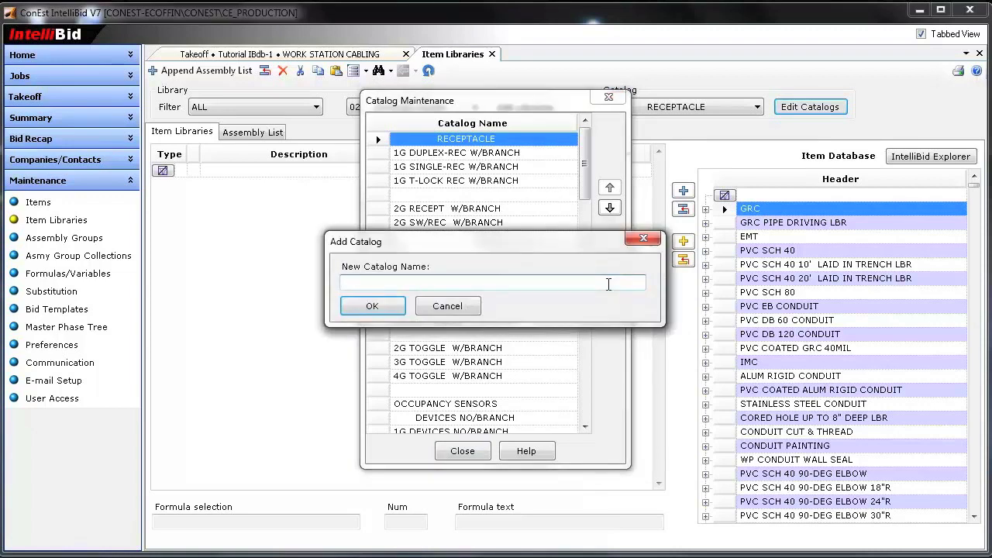
pyautogui.write('MY C')
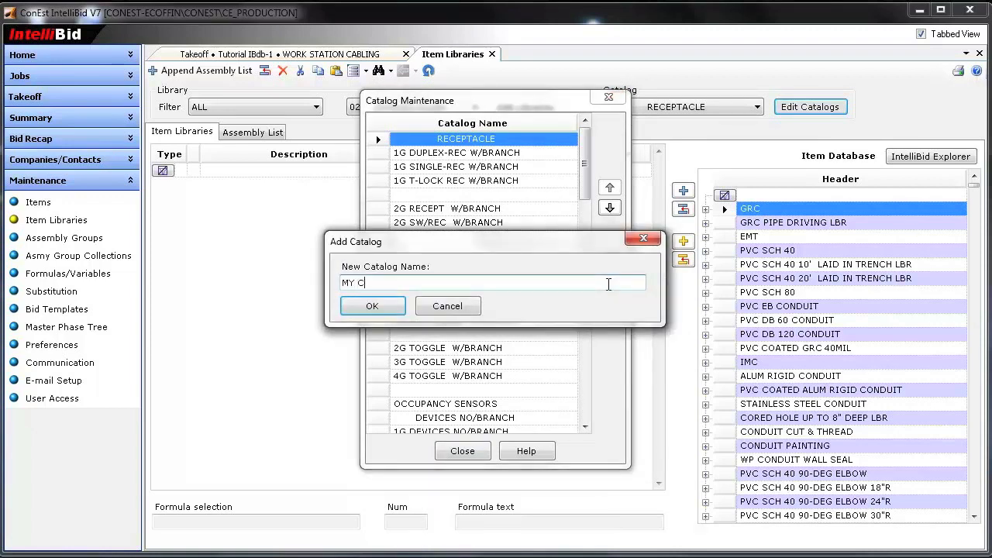
pyautogui.write('USTOM D')
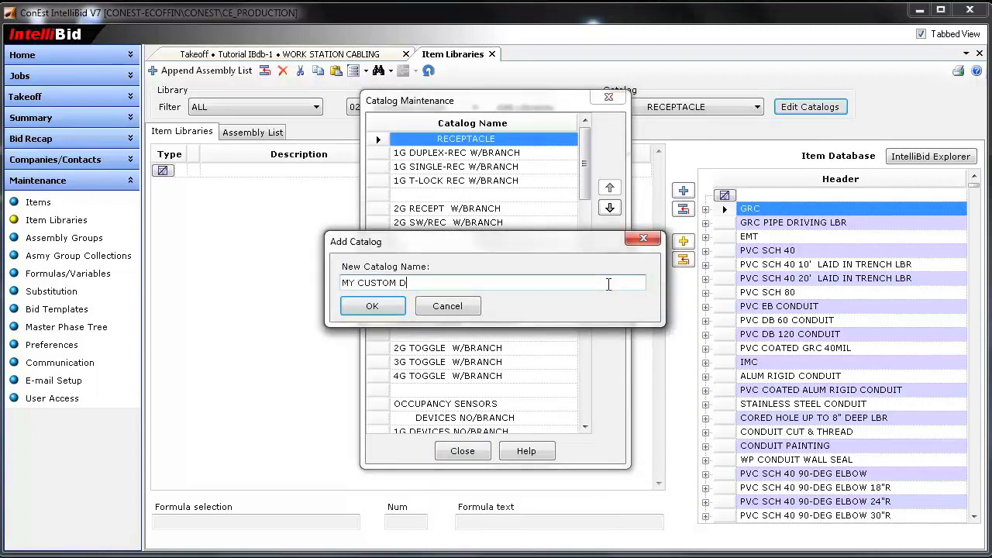
pyautogui.write('EVICES')
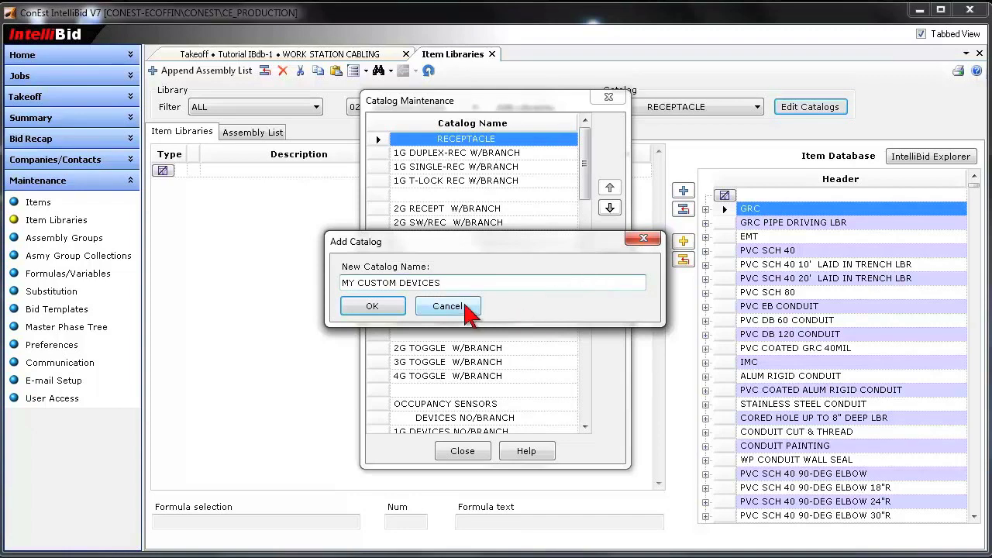
pyautogui.click(372, 305)
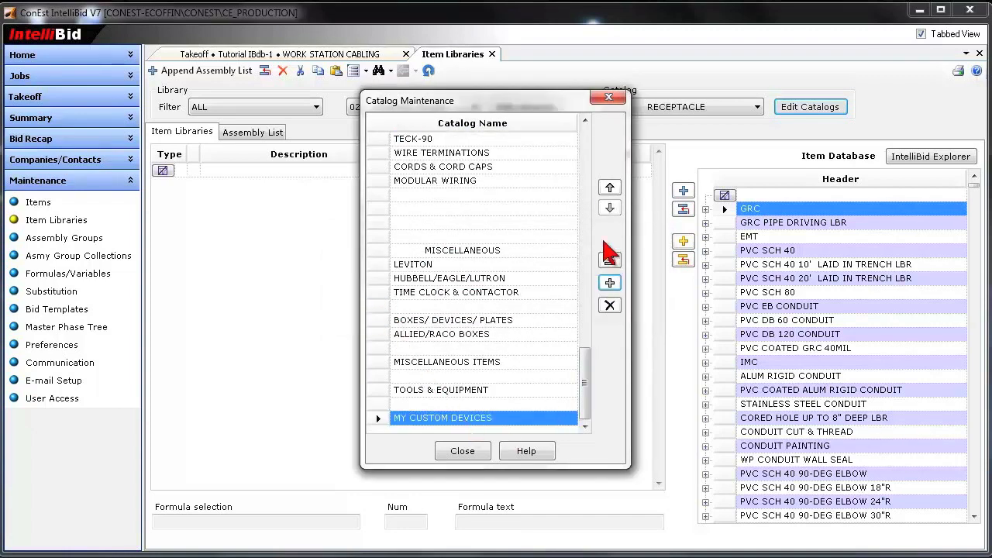
# Move MY CUSTOM DEVICES up the list to sit second, directly below RECEPTACLE
pyautogui.click(610, 188)
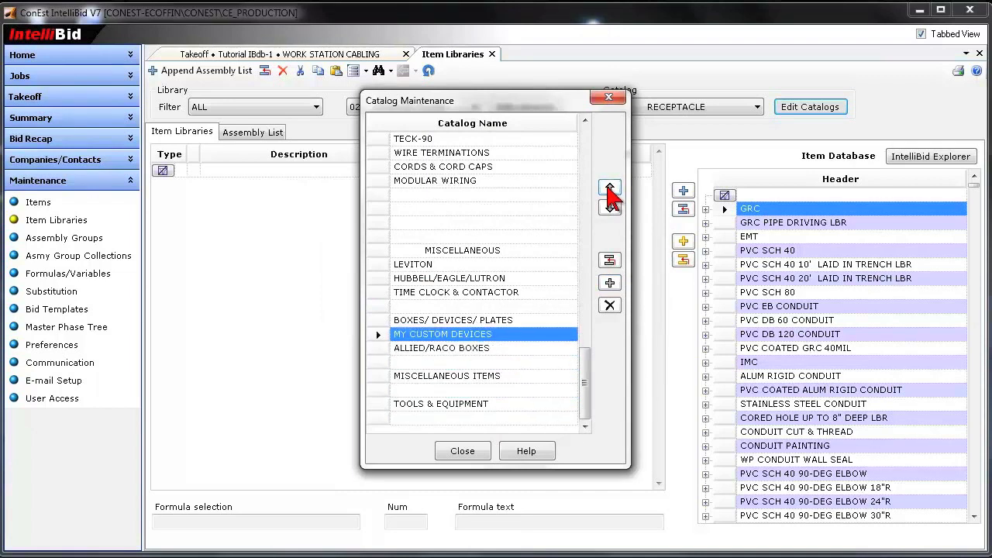
pyautogui.click(609, 192)
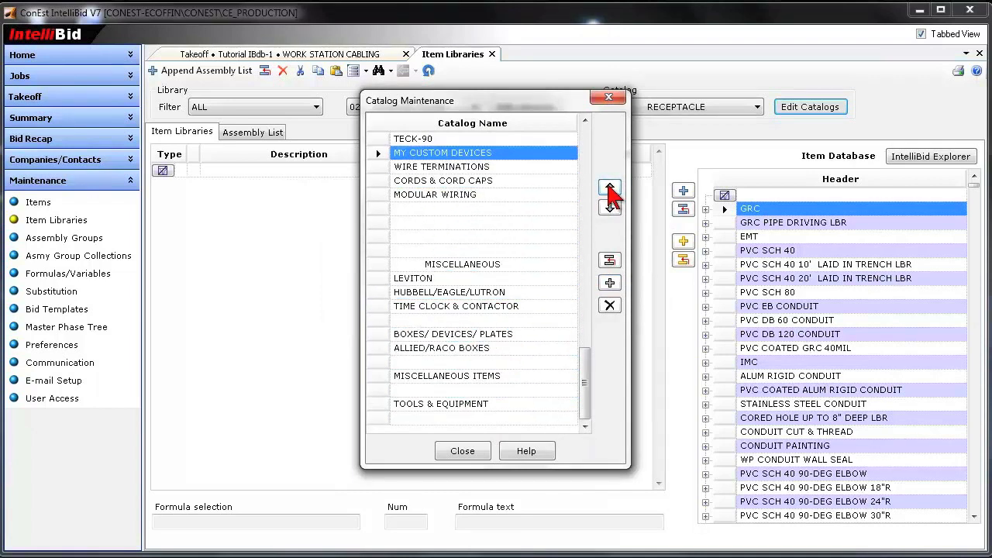
pyautogui.click(609, 189)
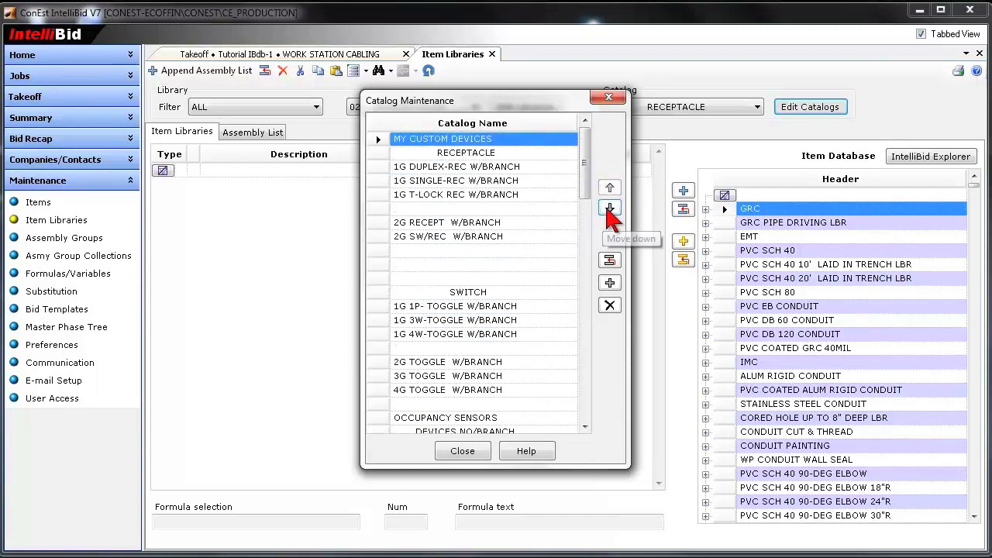
pyautogui.click(611, 207)
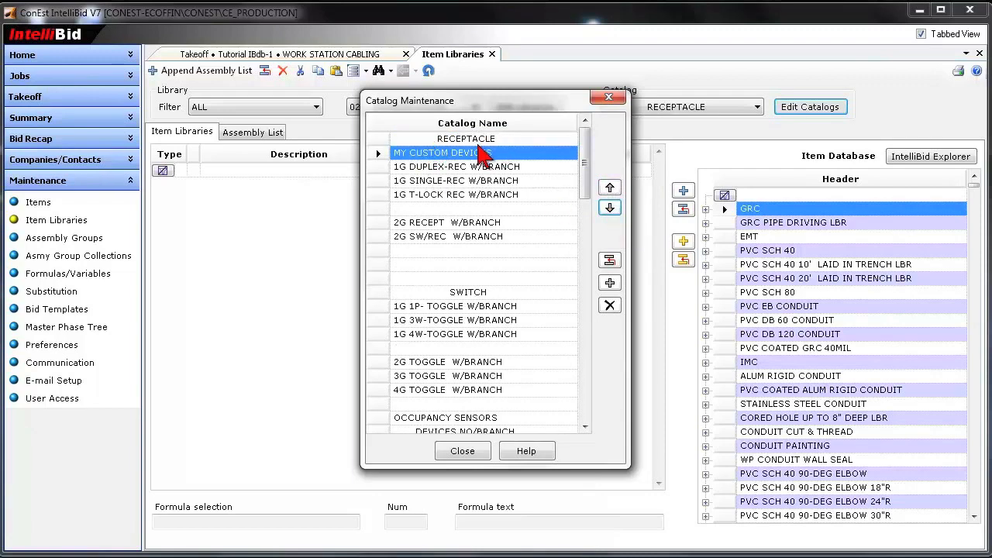